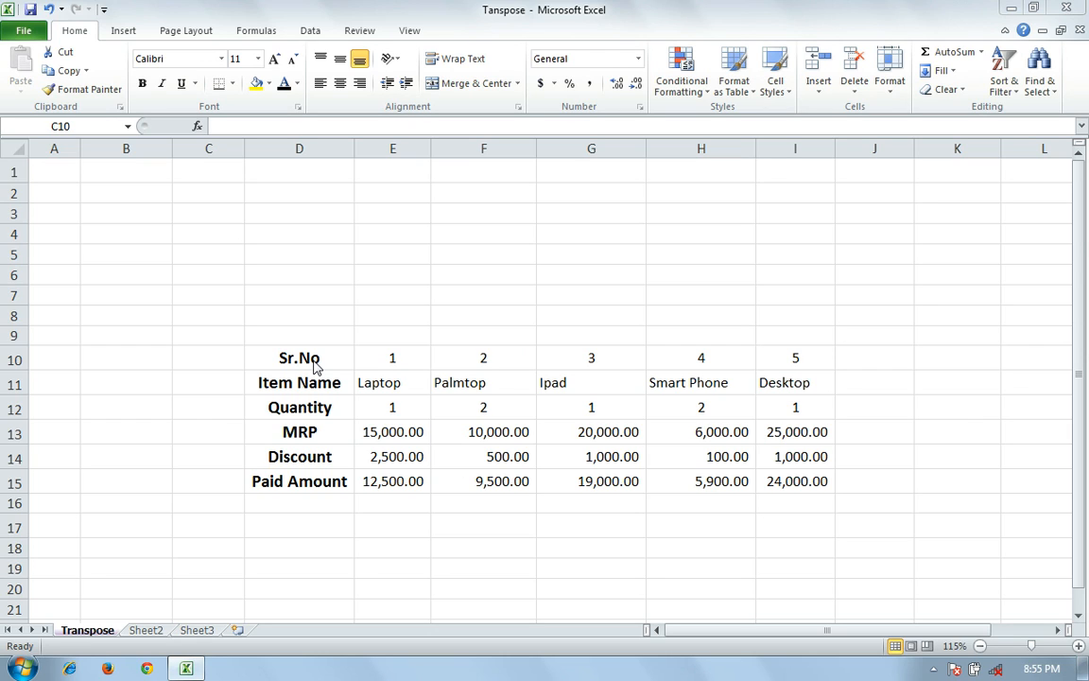
Select the horizontal item table range D10:I15, from Sr.No through the last Paid Amount
left_click(208, 357)
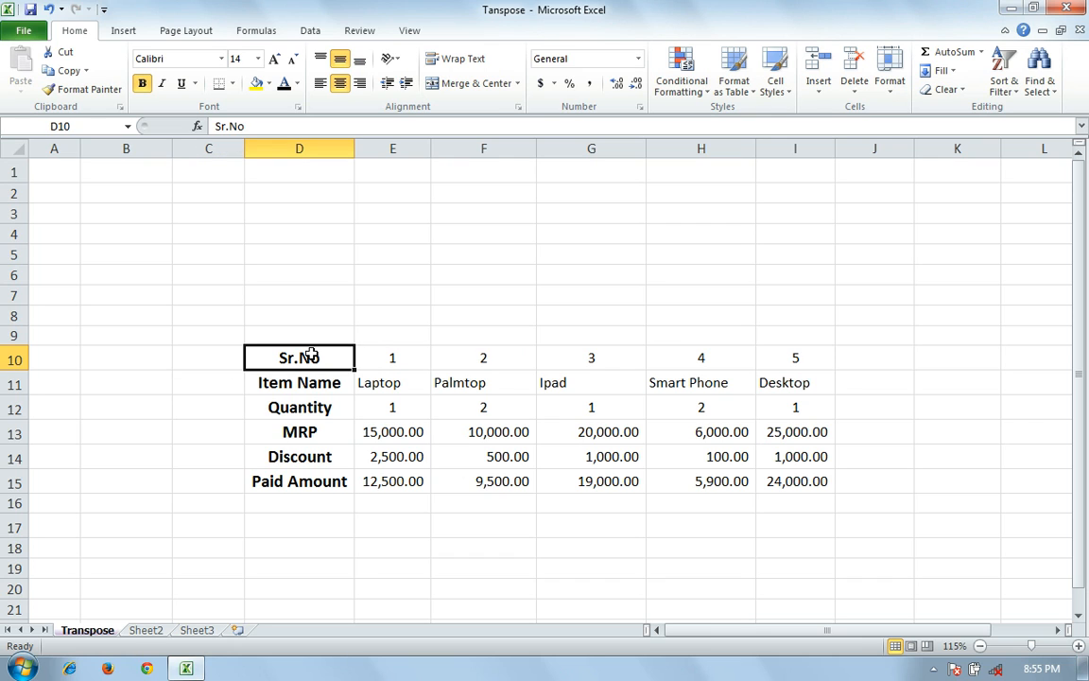
left_click_drag(299, 357, 298, 455)
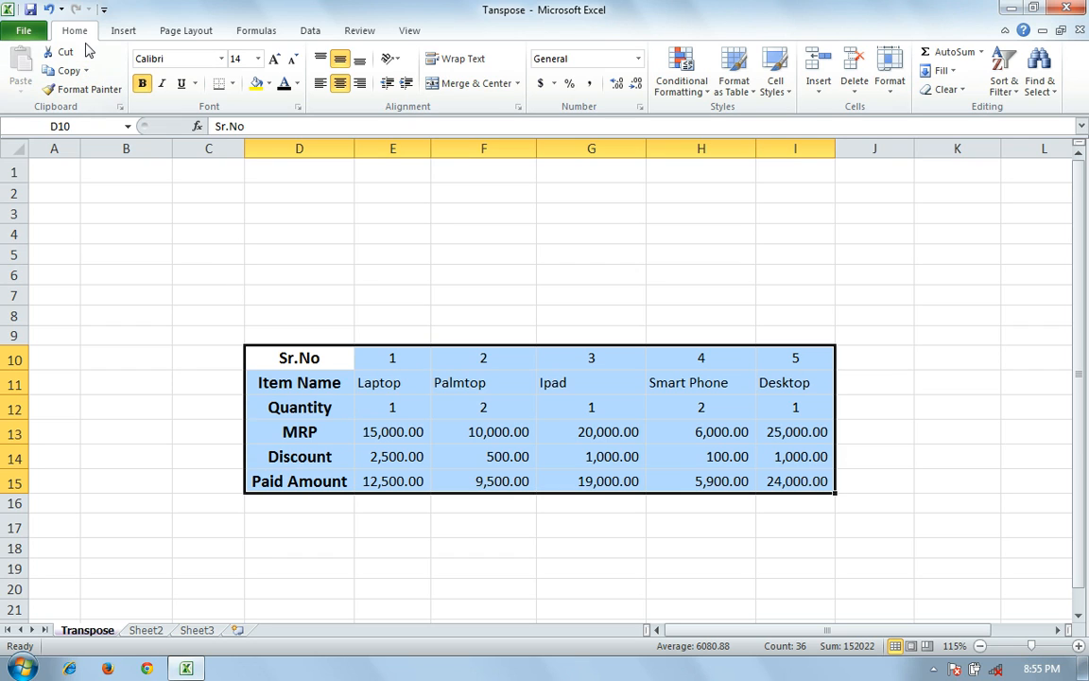
Copy the selected item table to the clipboard
left_click(67, 72)
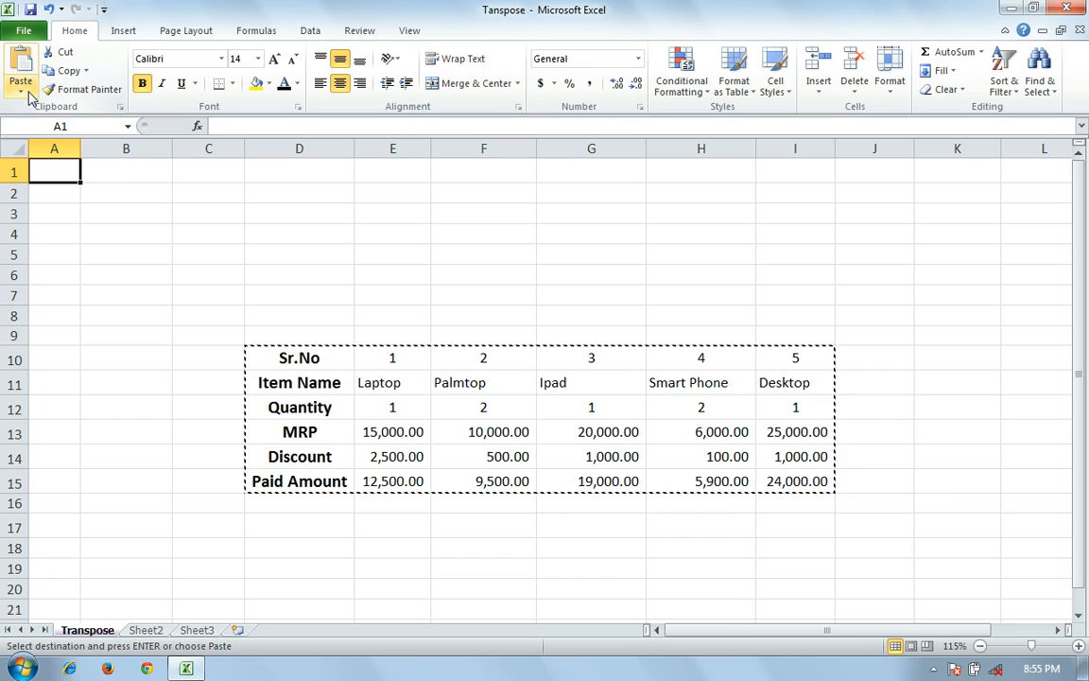
Paste the item table at A1 with Transpose, giving a vertical version above the original
left_click(21, 91)
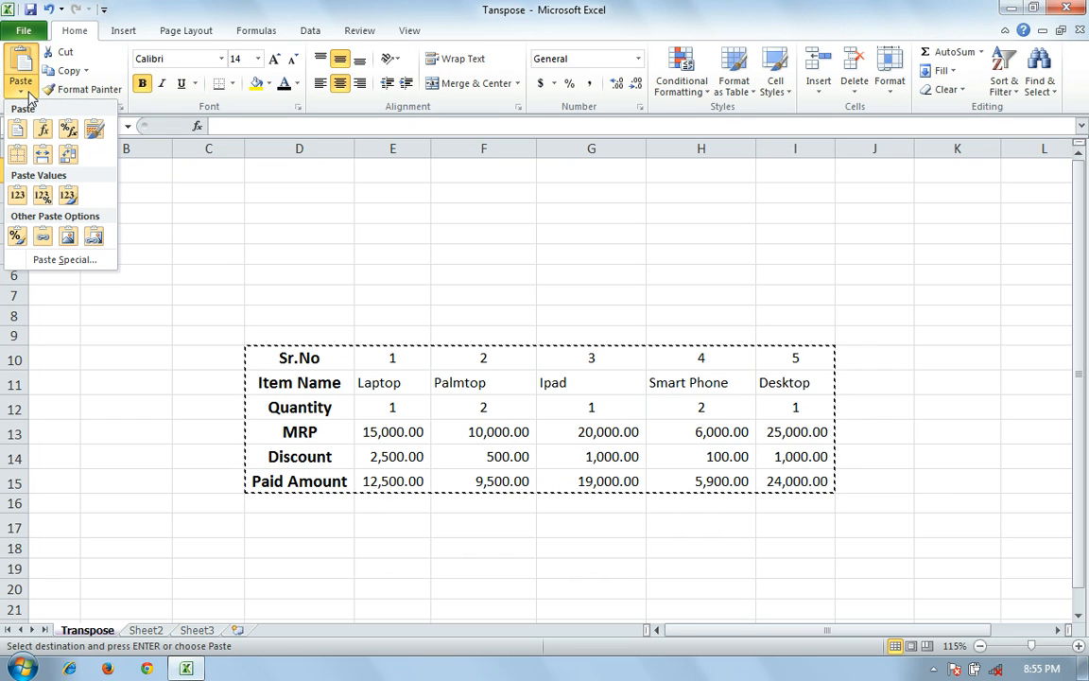
mouse_move(68, 155)
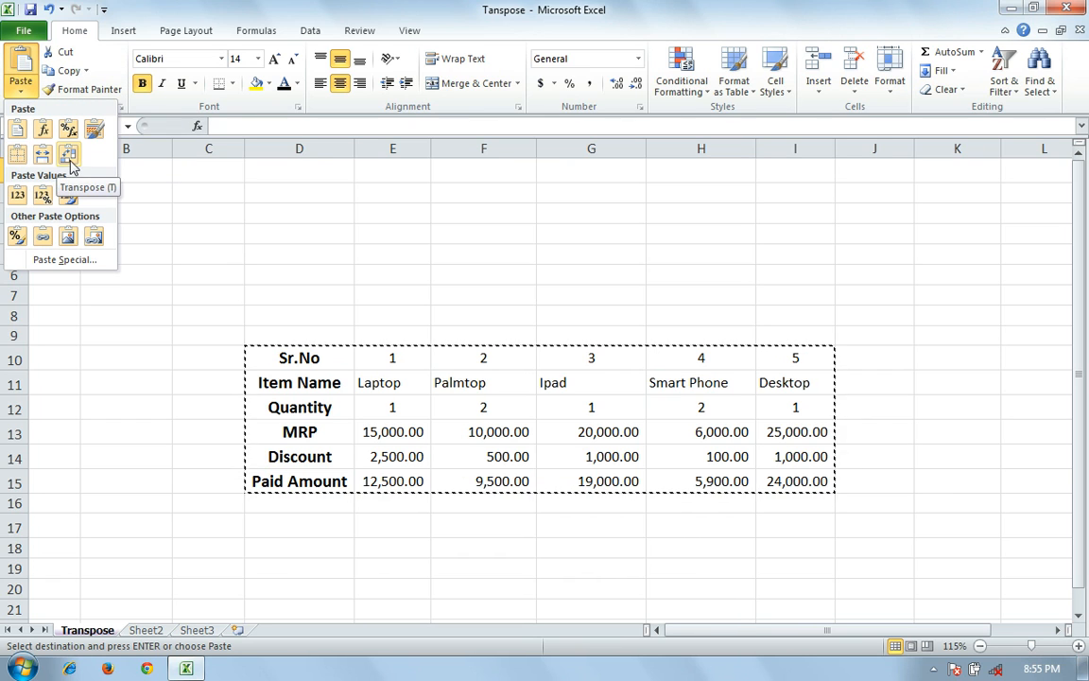
left_click(69, 155)
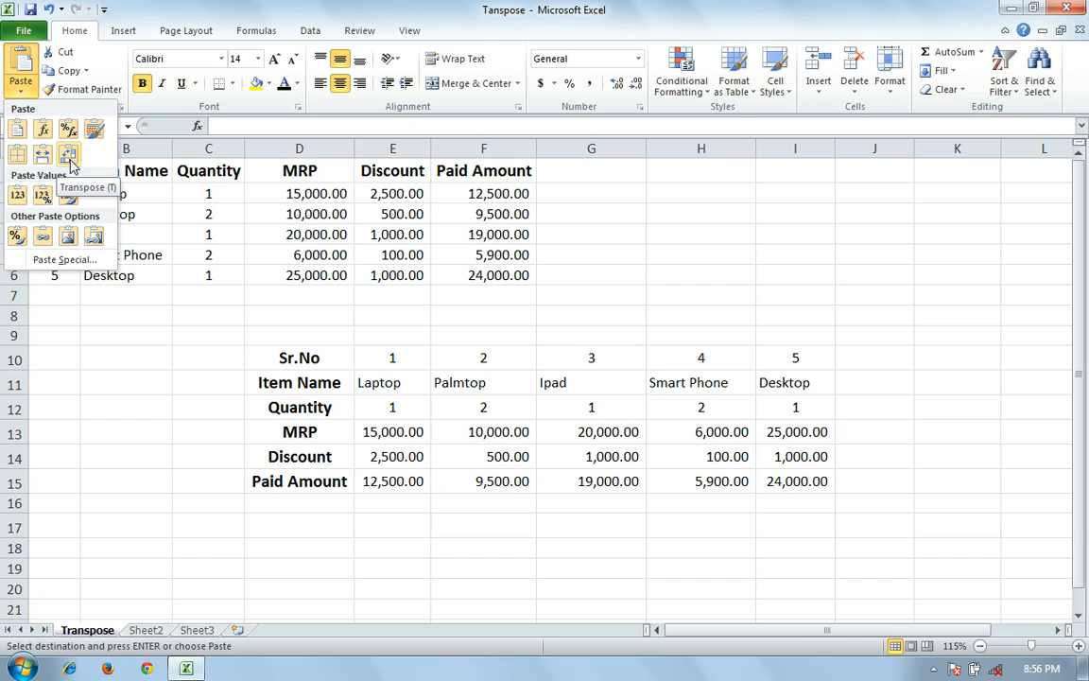
left_click(68, 155)
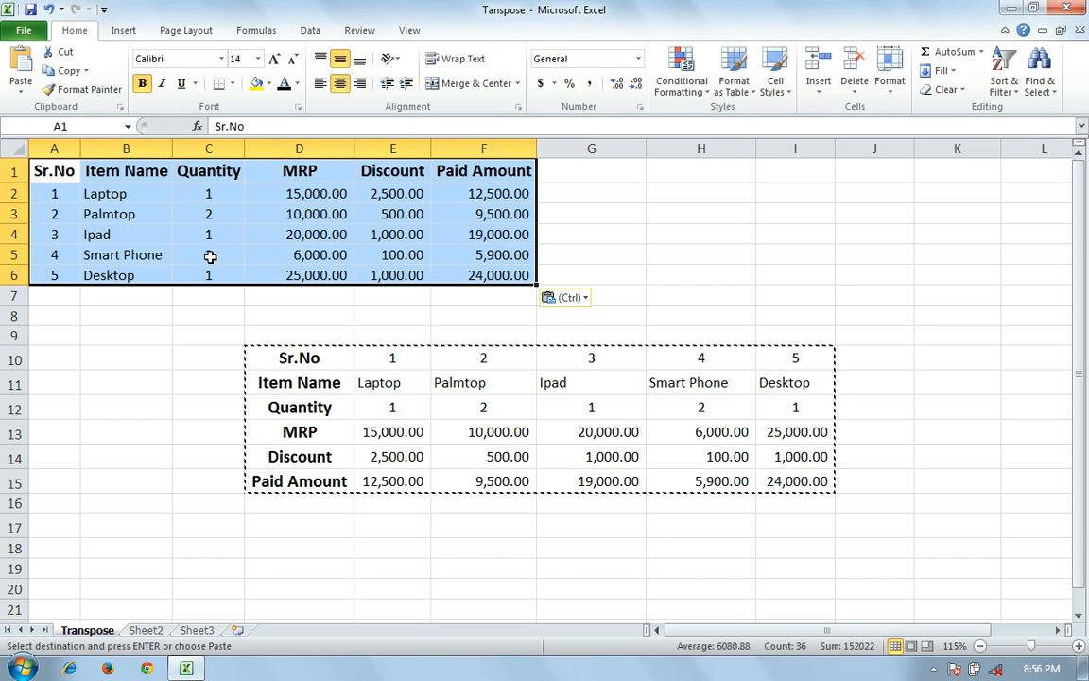